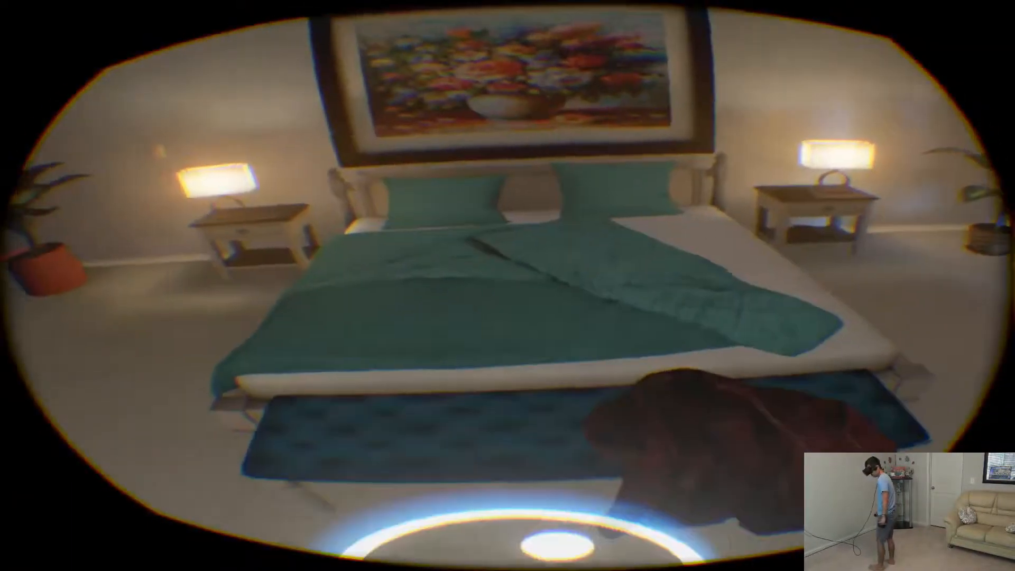
mouse_move(508, 285)
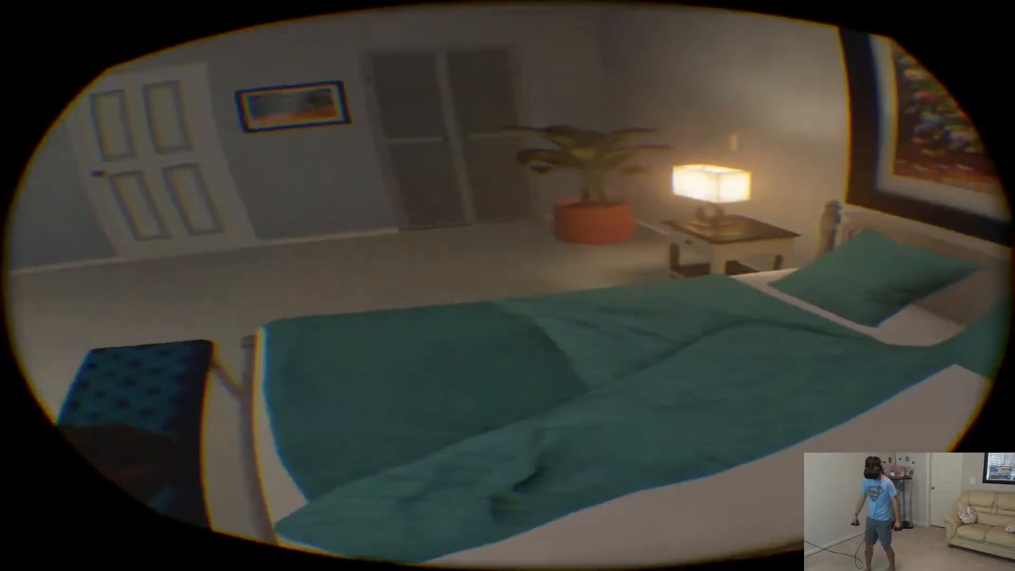